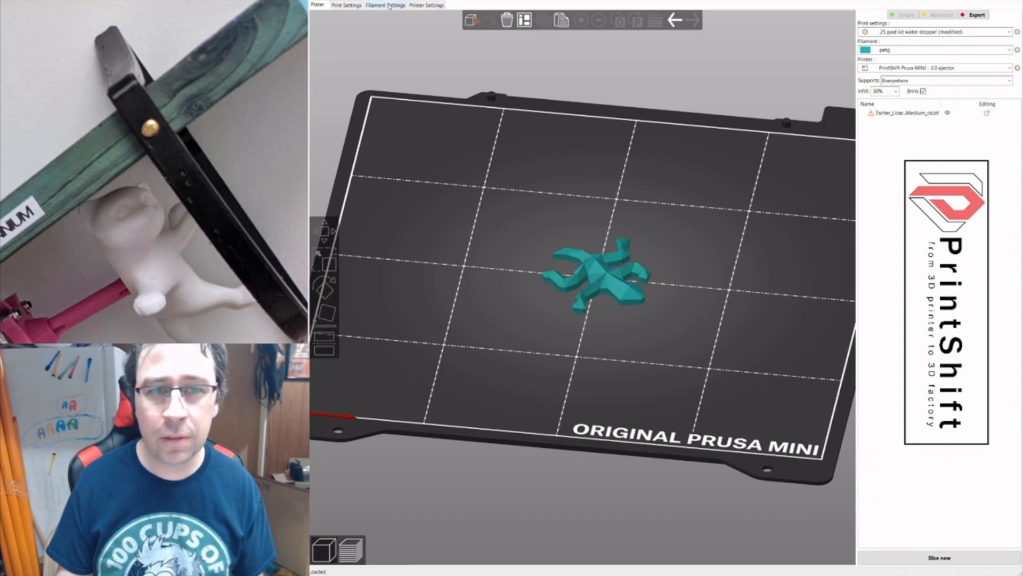
# Add M92 E415 to the start G-code after M83, then return to the plater with the lizard.
pyautogui.click(426, 5)
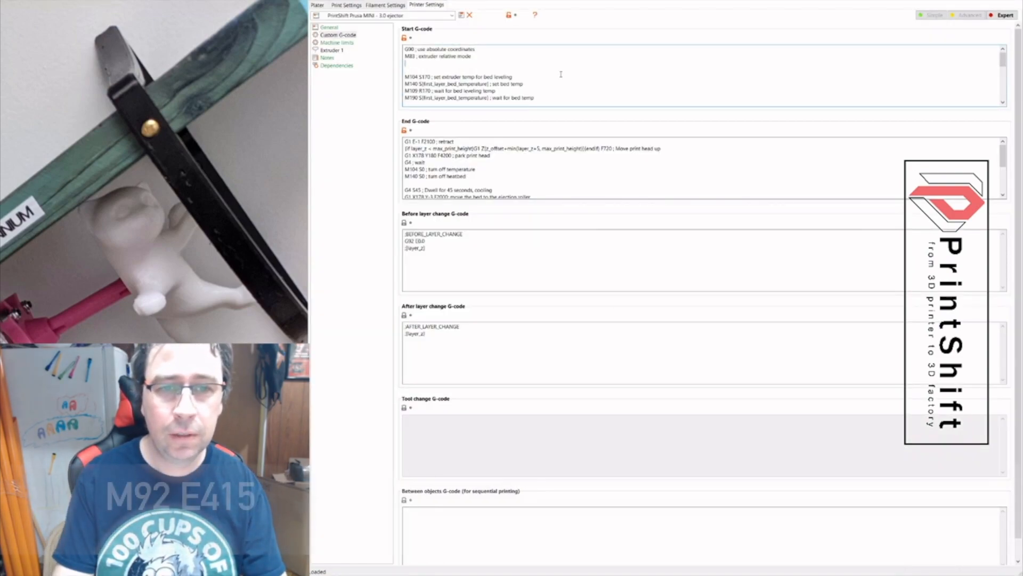
pyautogui.write('M92 E415')
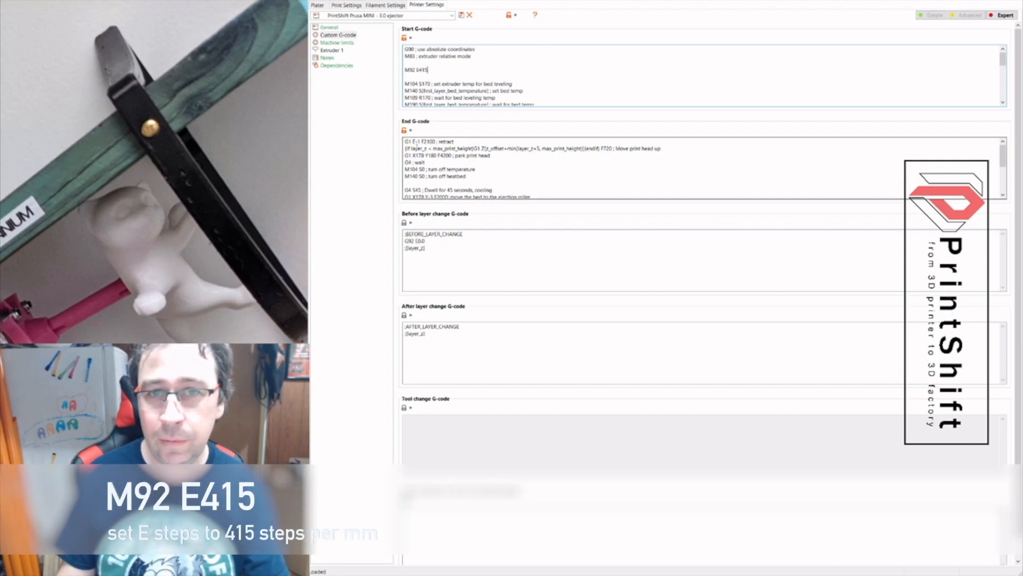
pyautogui.scroll(-3)
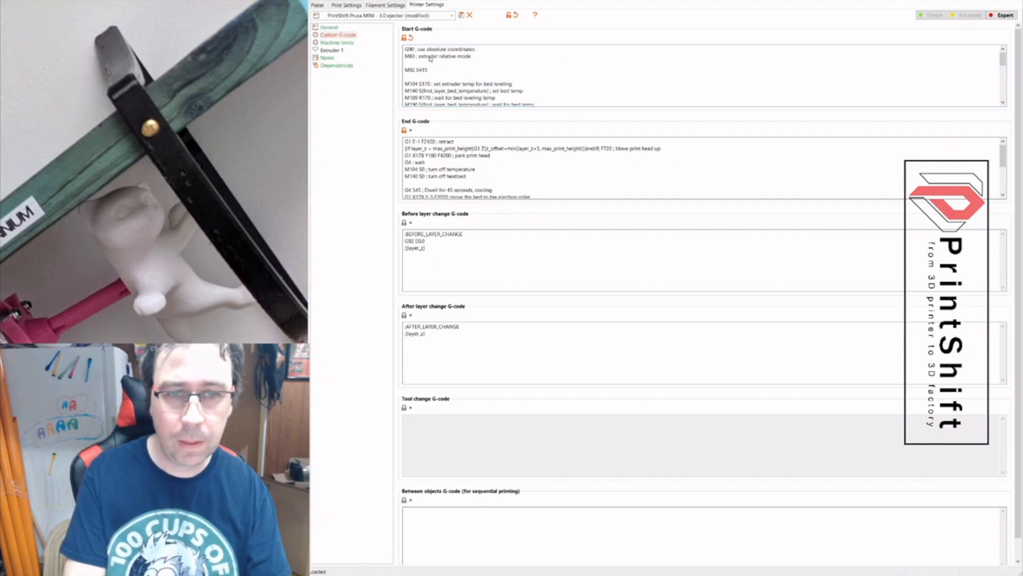
pyautogui.click(317, 6)
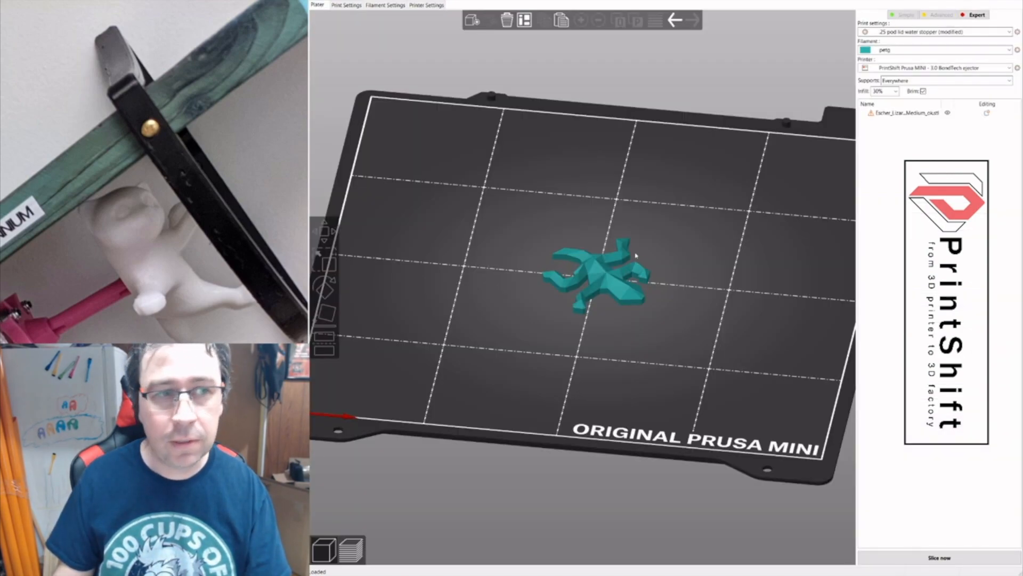
# Switch to OctoPrint and show the Continuous Print queue of Escher lizard G-code copies.
pyautogui.click(938, 557)
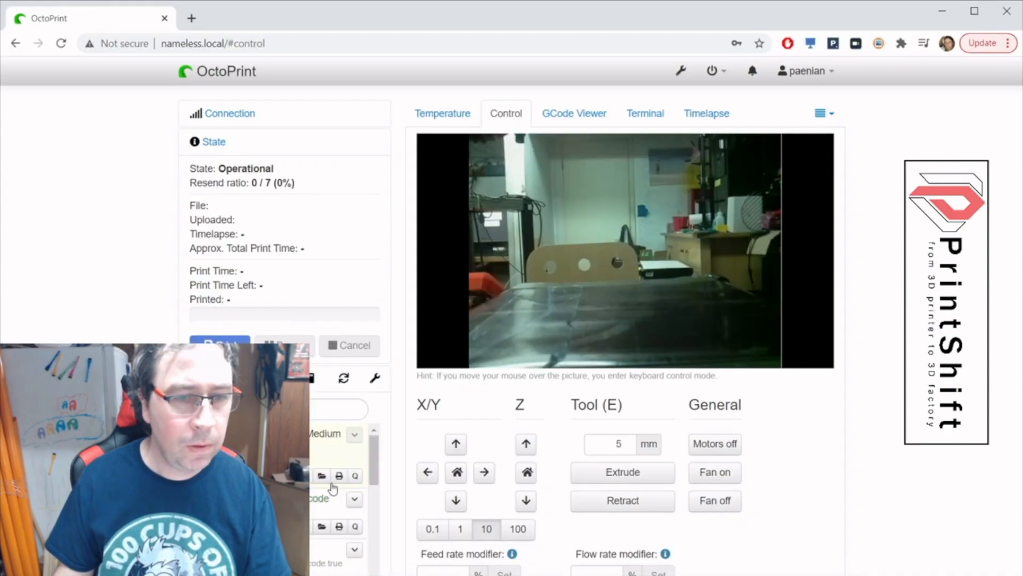
pyautogui.click(824, 113)
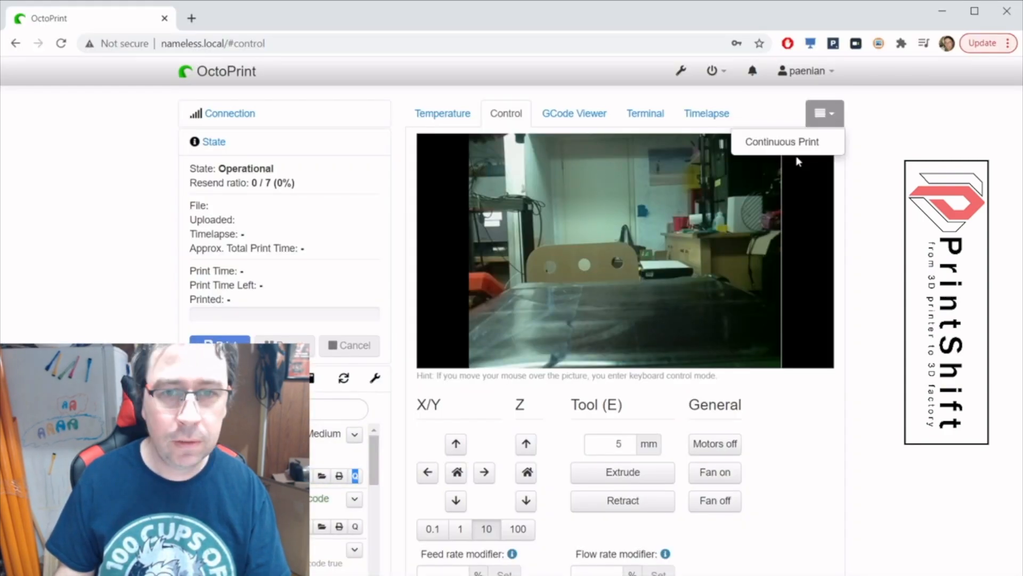
pyautogui.click(781, 142)
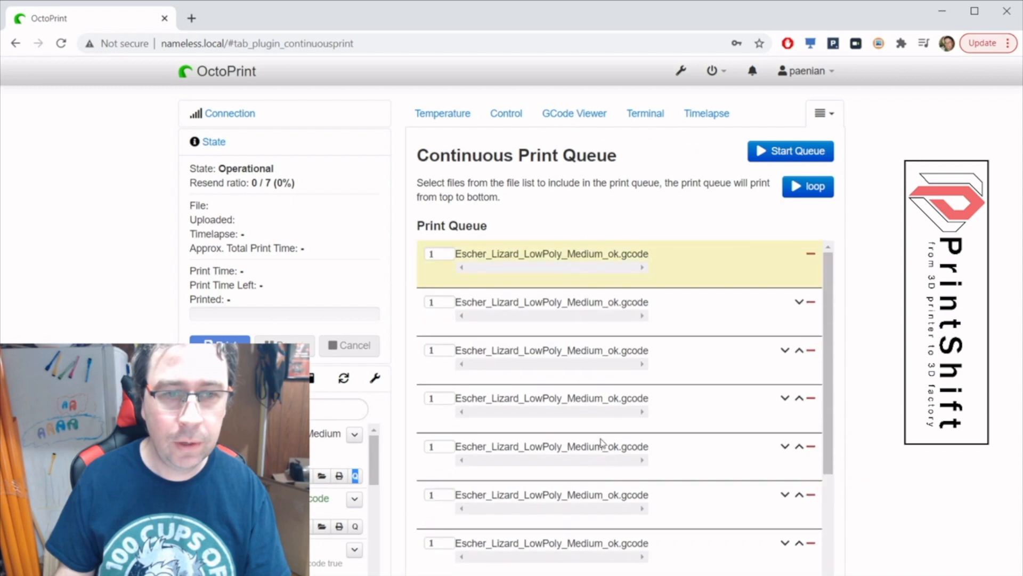